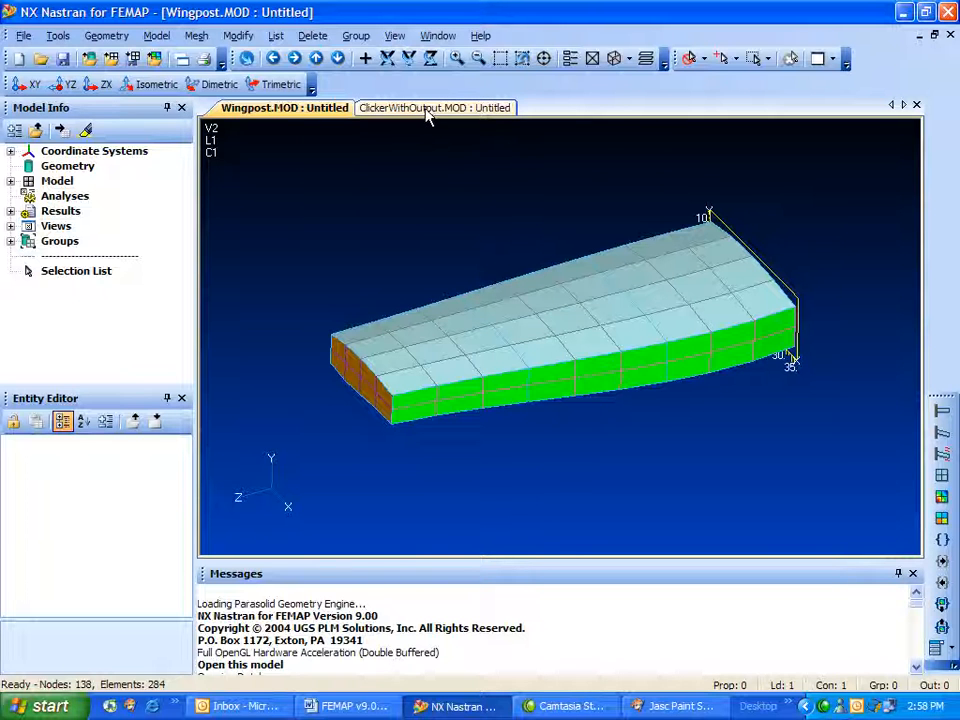
Switch back and forth between the Wingpost mesh and ClickerWithOutput stress model tabs.
{"action": "left_click", "coordinate": [427, 107]}
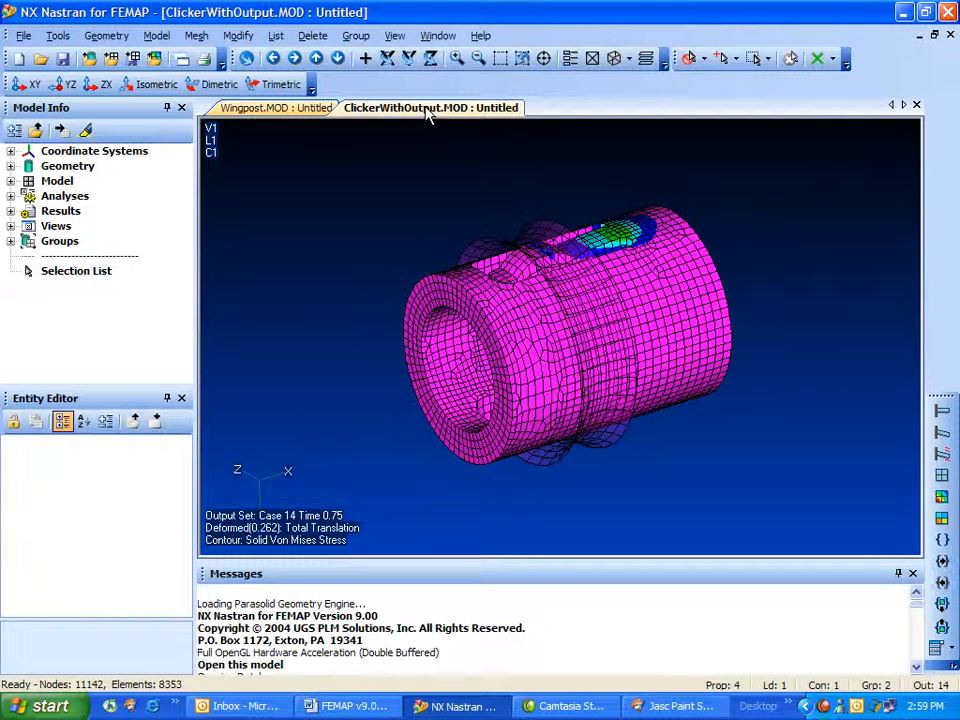
{"action": "left_click", "coordinate": [280, 107]}
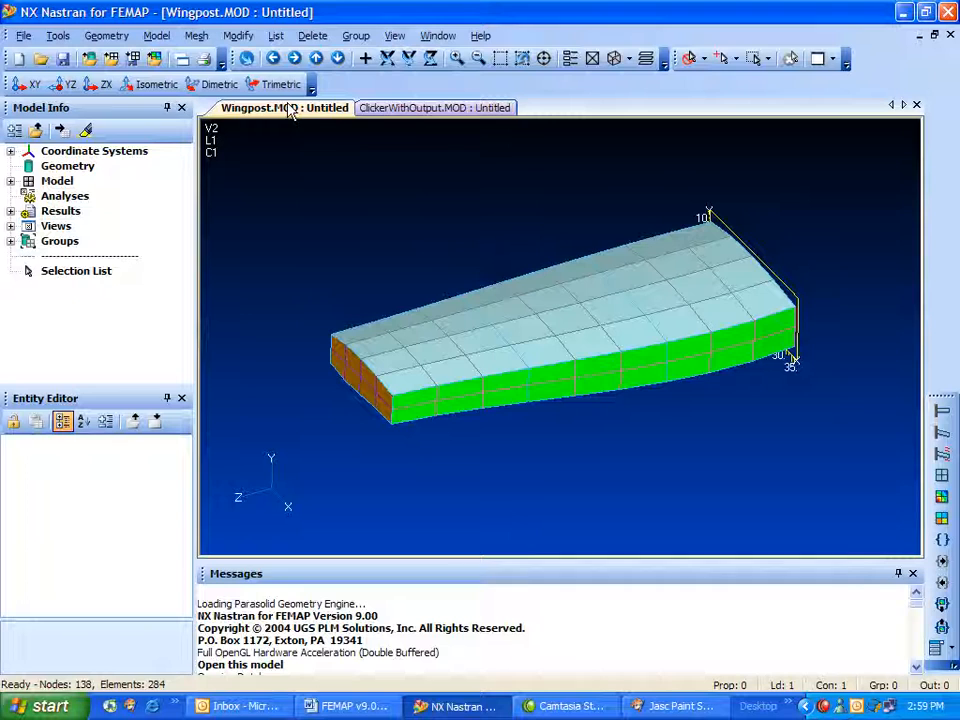
{"action": "left_click", "coordinate": [429, 107]}
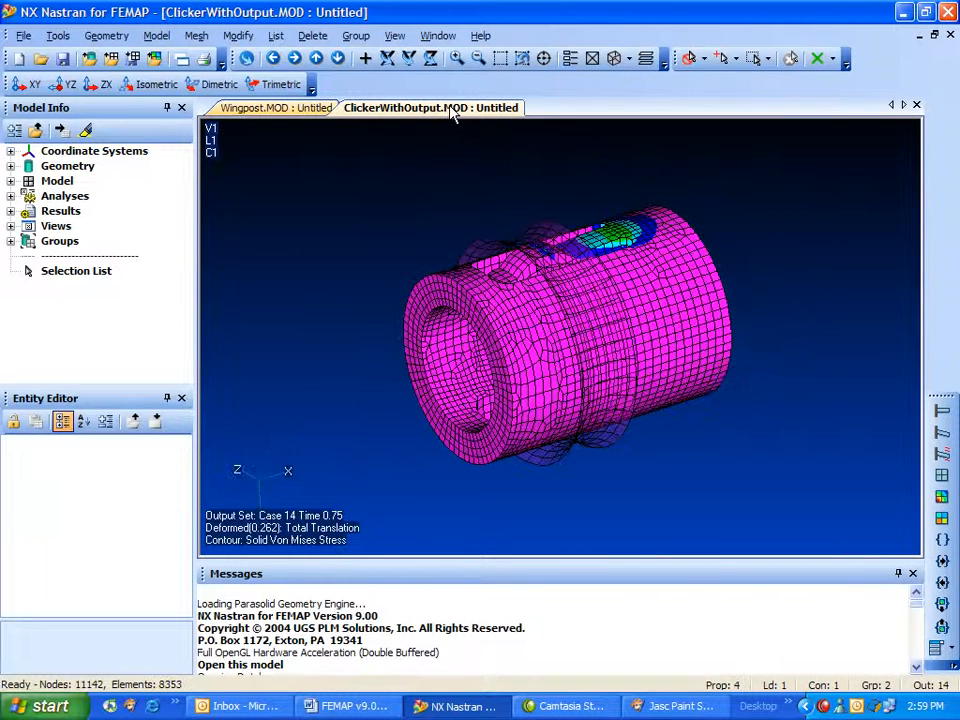
{"action": "left_click", "coordinate": [281, 107]}
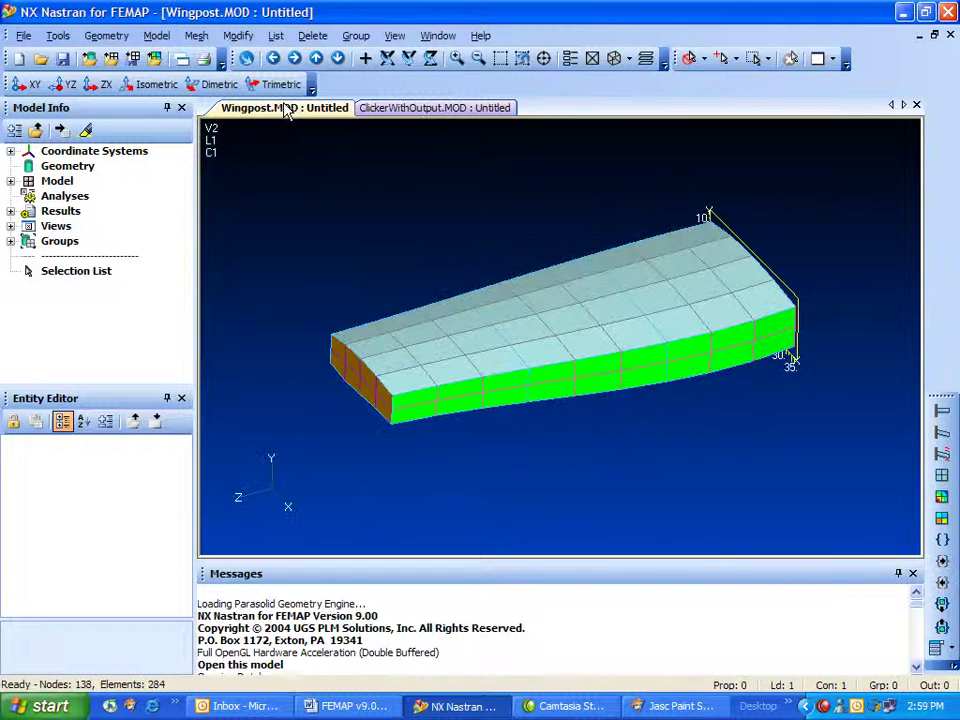
Arrange both models with Tile Vertical and toggle off the window title bars.
{"action": "left_click", "coordinate": [438, 35]}
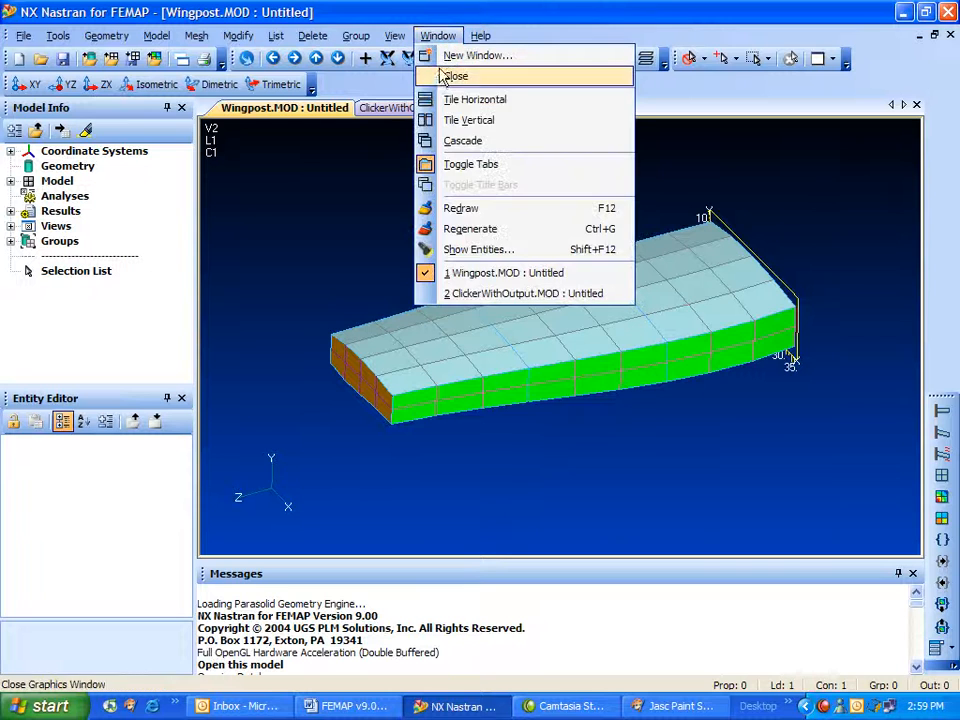
{"action": "left_click", "coordinate": [469, 119]}
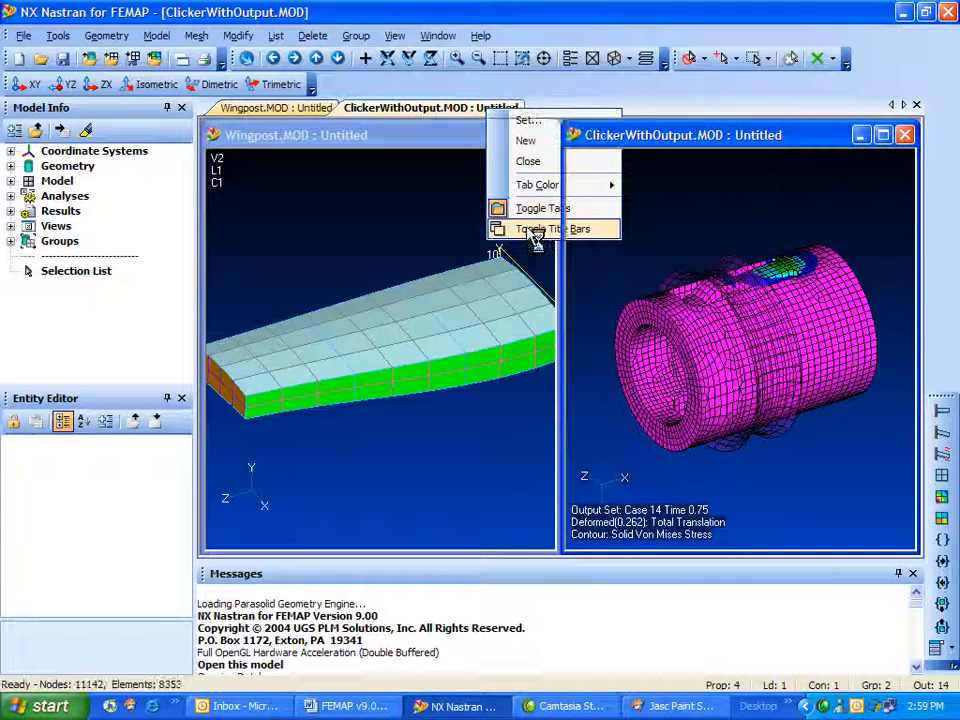
{"action": "left_click", "coordinate": [540, 228]}
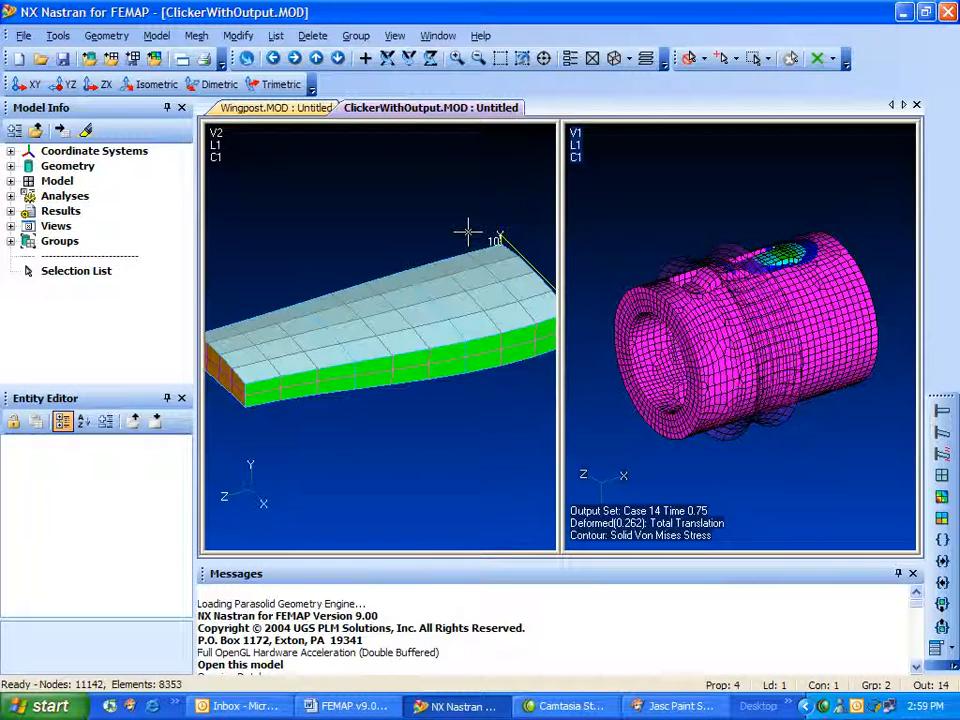